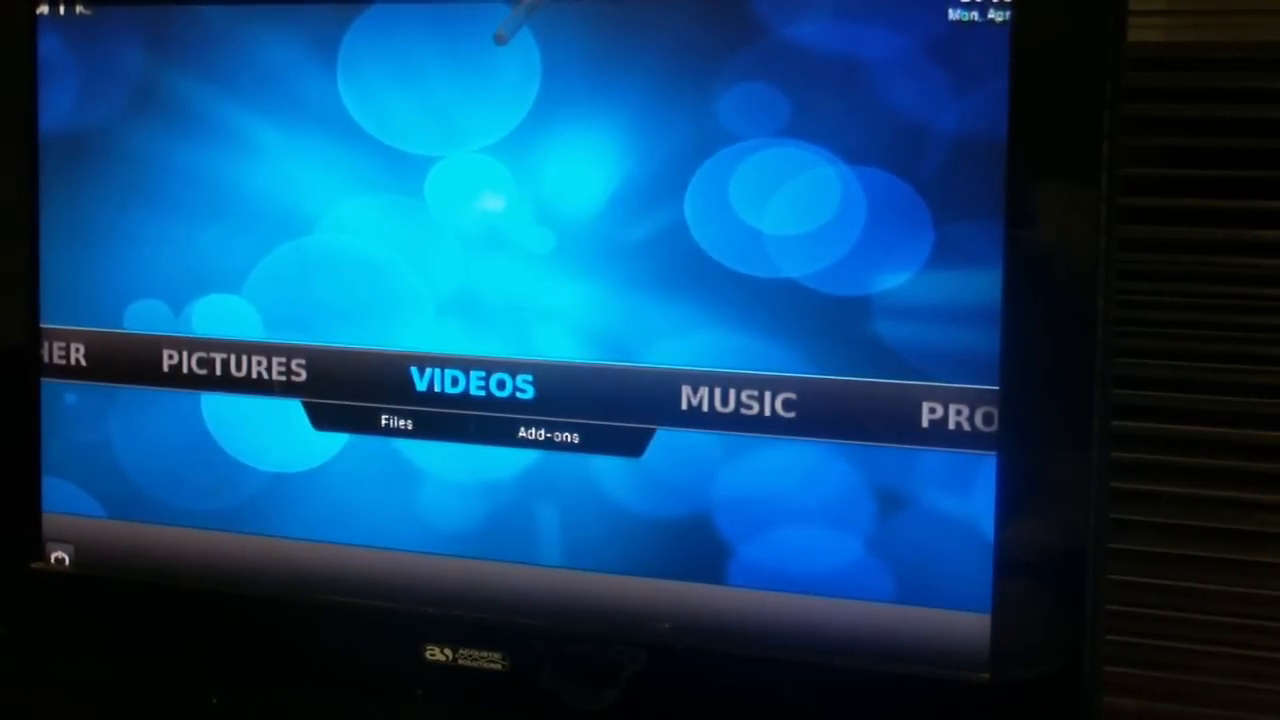
- Go to Videos, then Files to list the 1.9 GB Drive and Add Videos sources
left_click(396, 421)
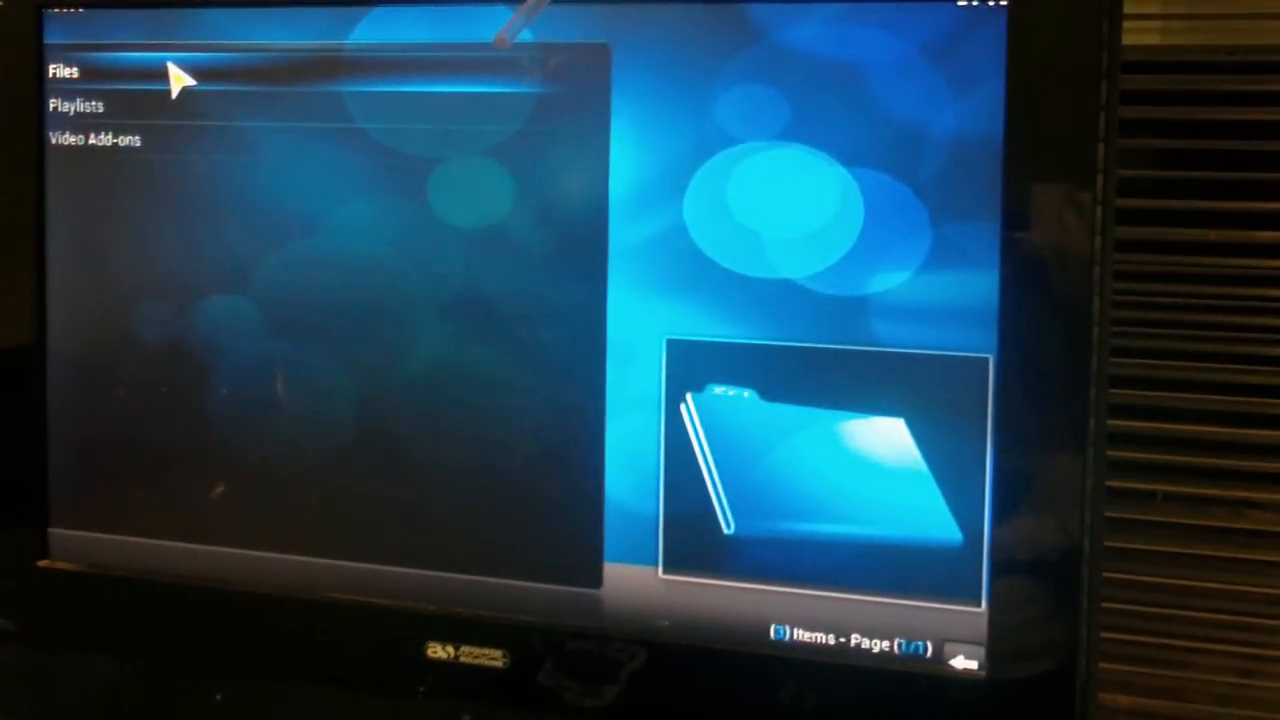
left_click(64, 71)
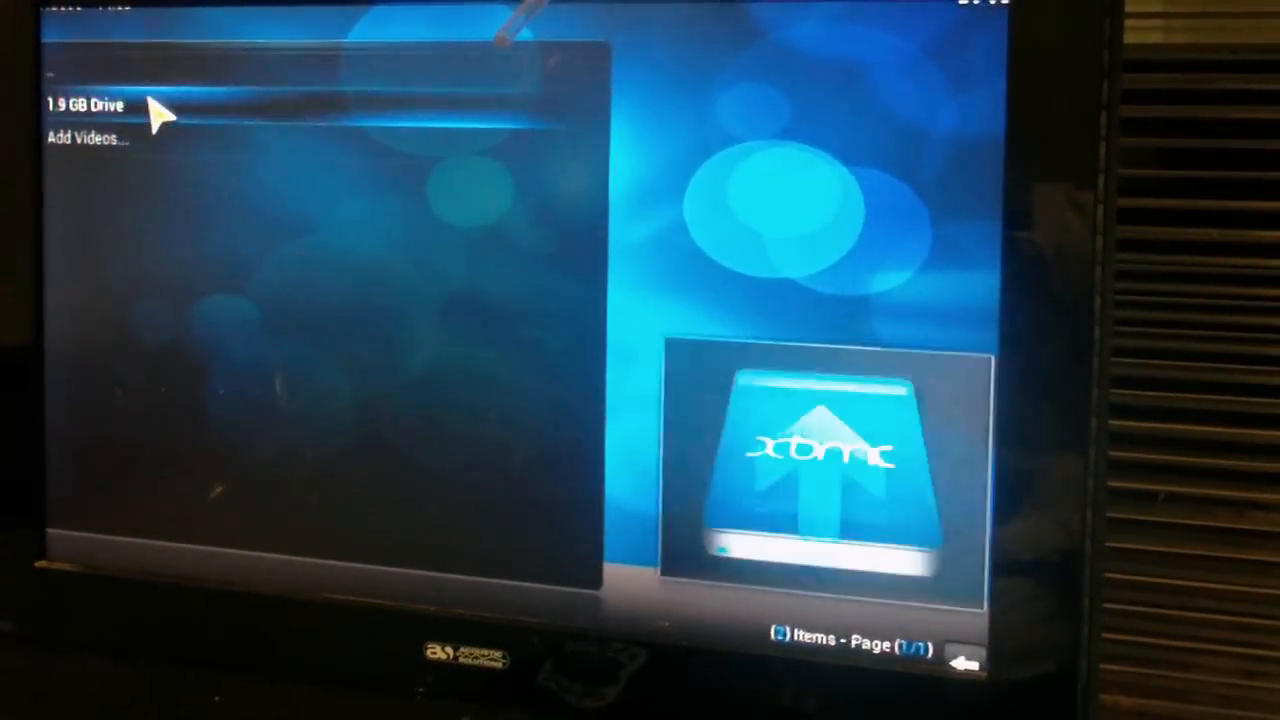
- Play 'the moove (original that never got completed).MPG' from the 1.9 GB Drive full screen
left_click(84, 105)
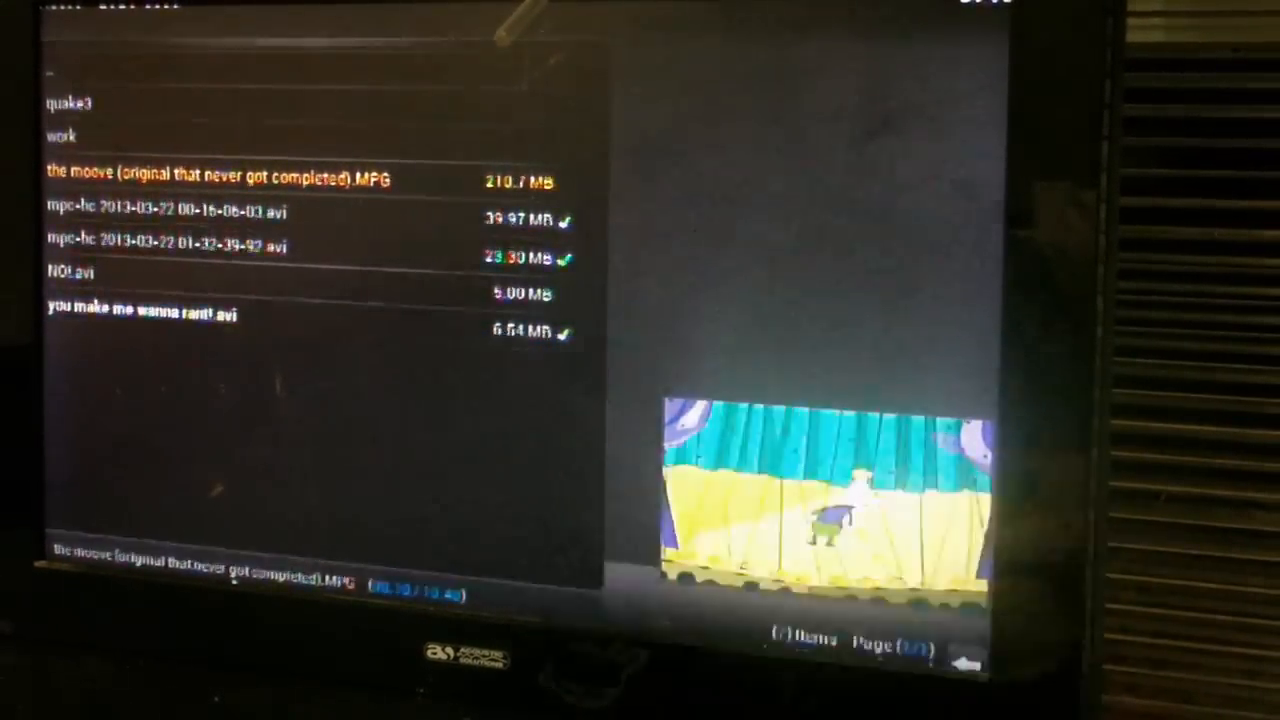
left_click(220, 180)
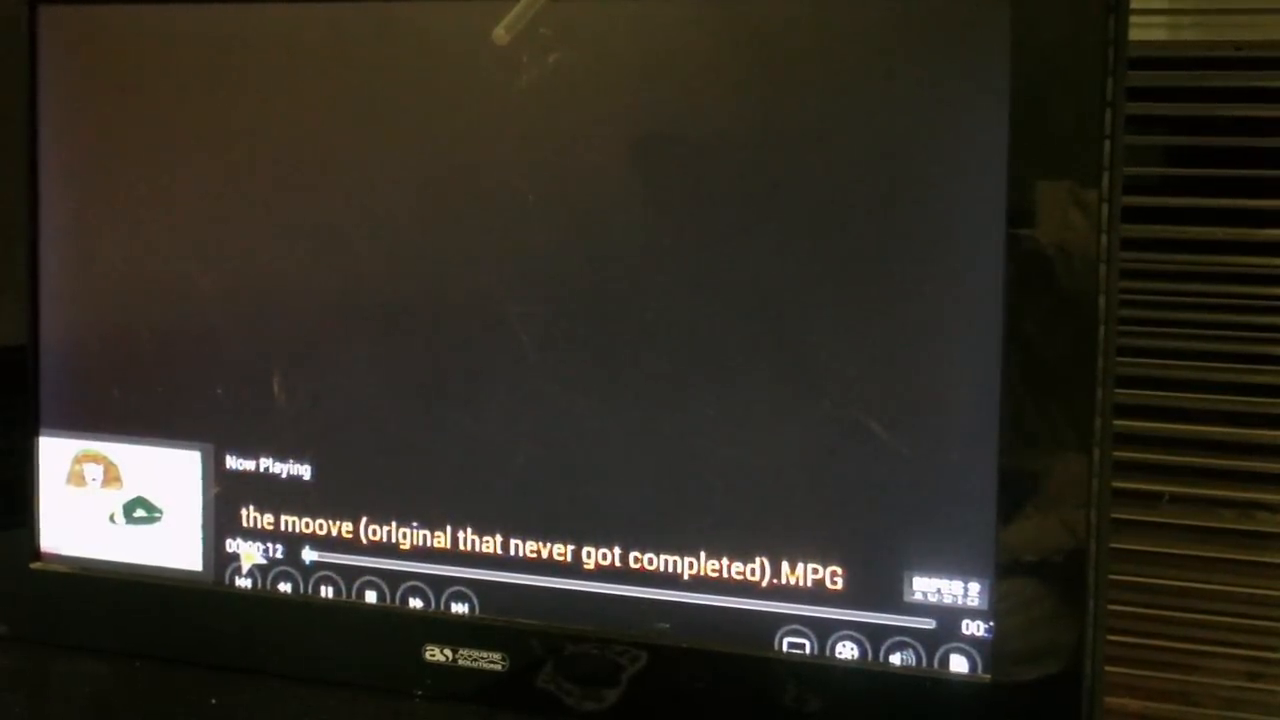